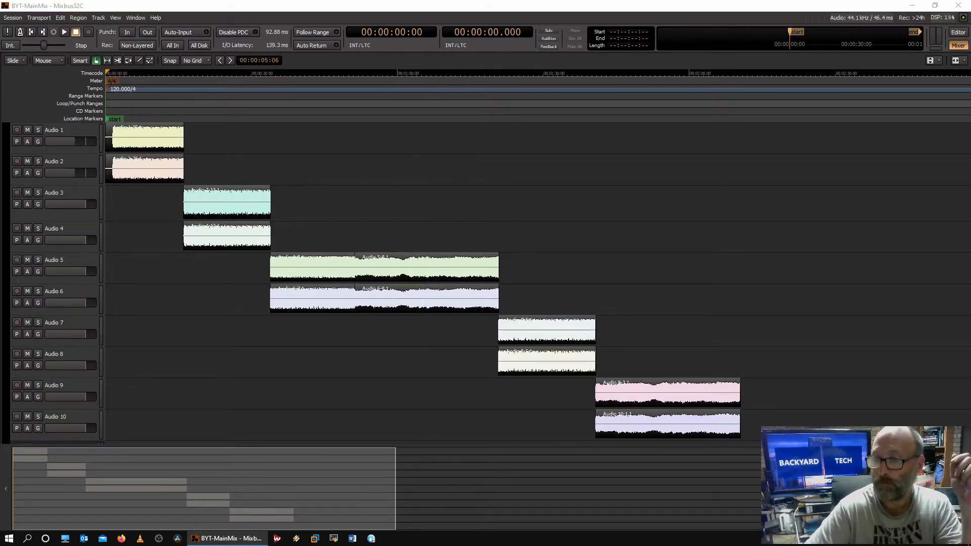
# - Bring Winamp forward and set the SL1200 pitch slider to about -20%
pyautogui.click(295, 538)
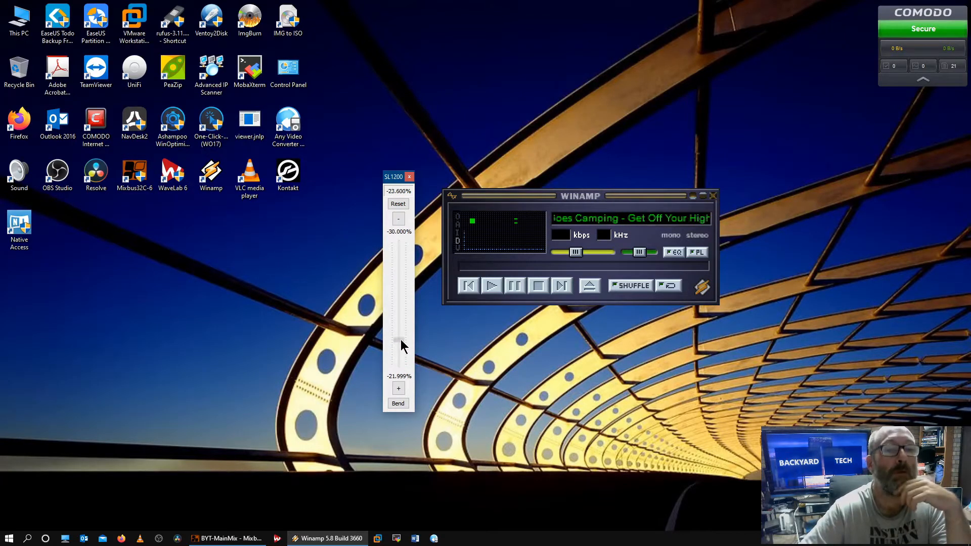
pyautogui.click(398, 388)
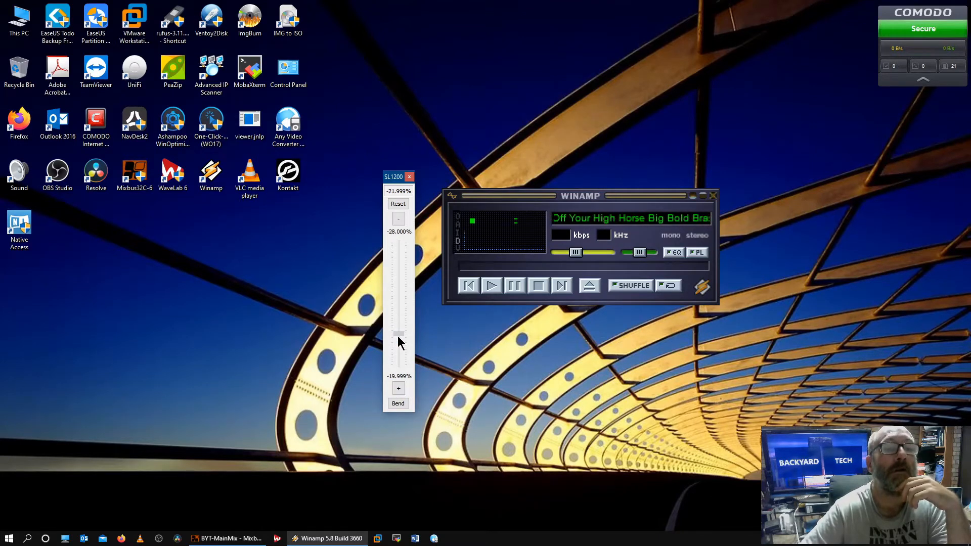
pyautogui.moveTo(398, 335); pyautogui.dragTo(398, 356)
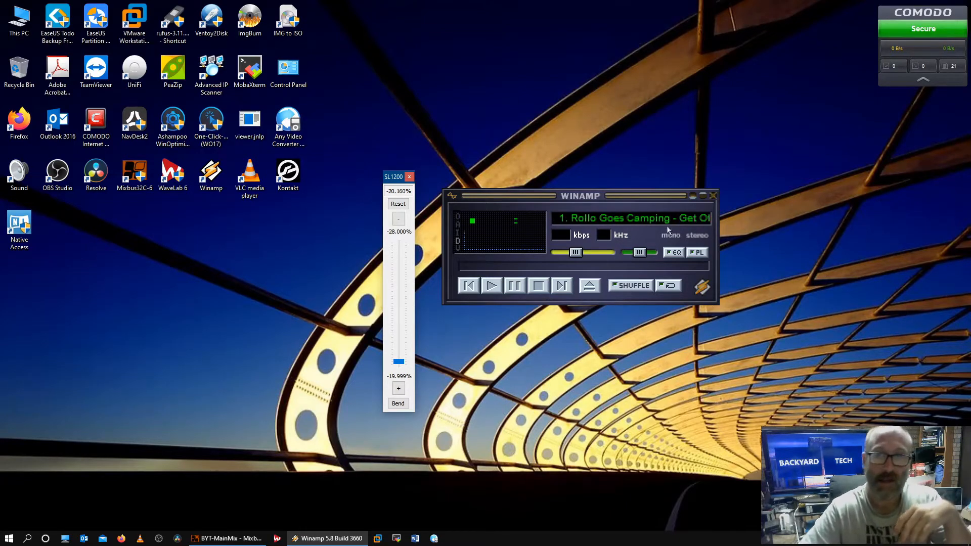
# - Bring the BYT-MainMix session window back in front of Winamp
pyautogui.click(713, 196)
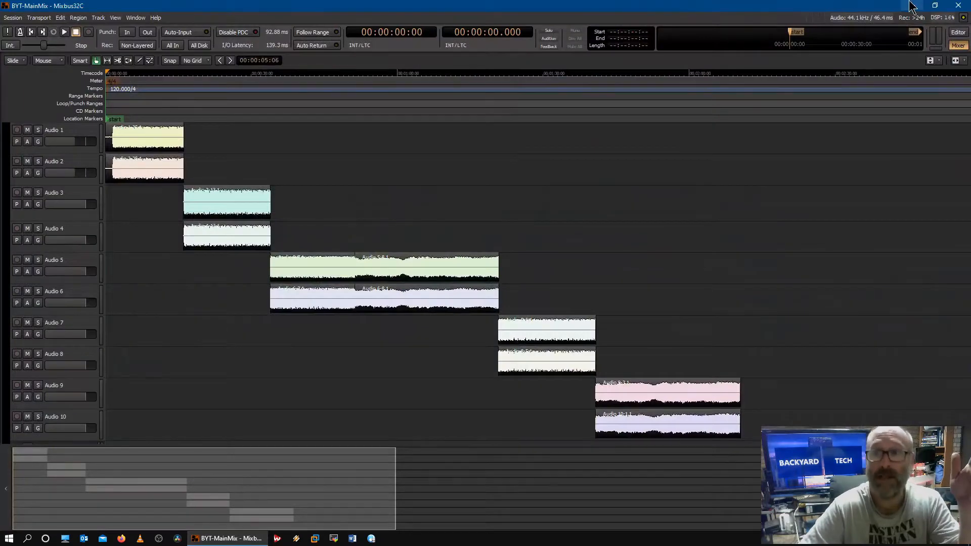
pyautogui.moveTo(655, 6)
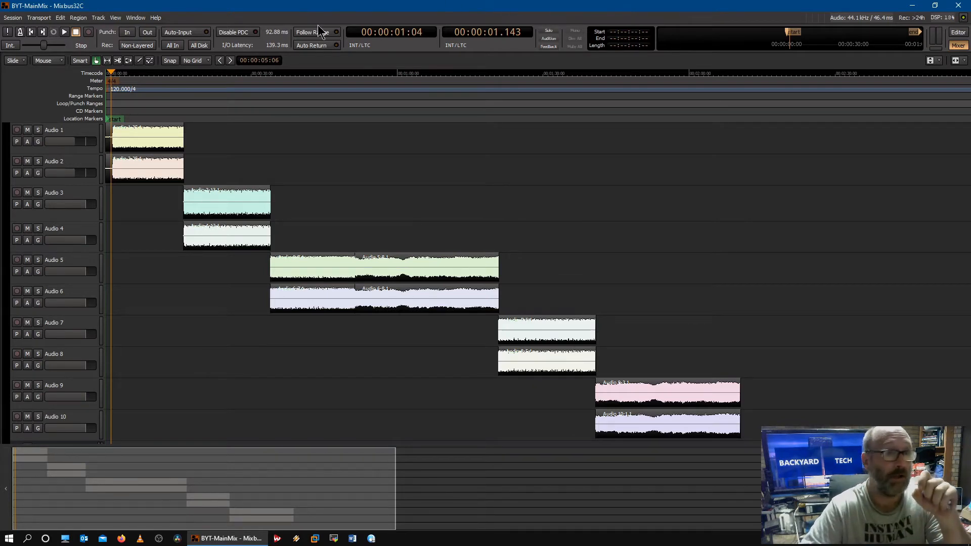
# - Play the session from the start, stopping and resuming, until about 28 seconds in
pyautogui.click(64, 31)
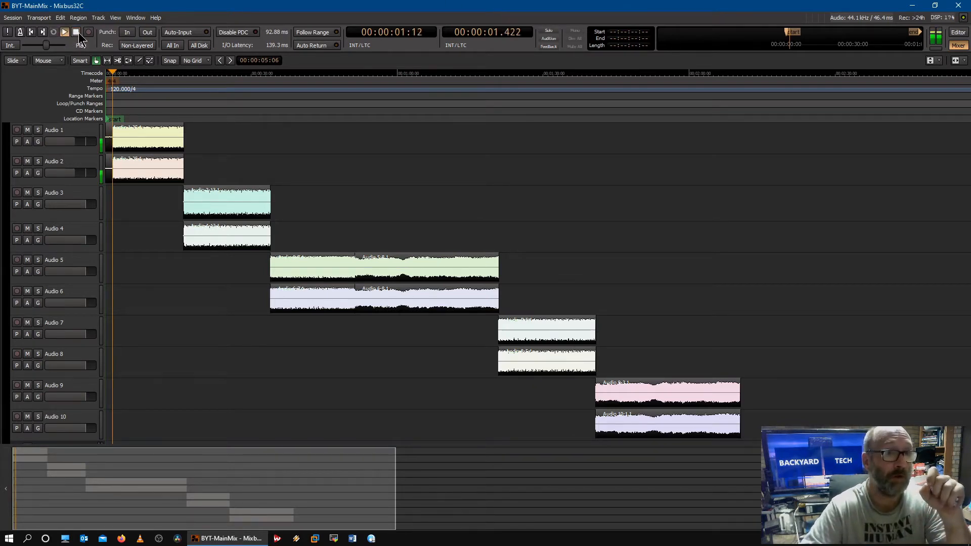
pyautogui.click(64, 32)
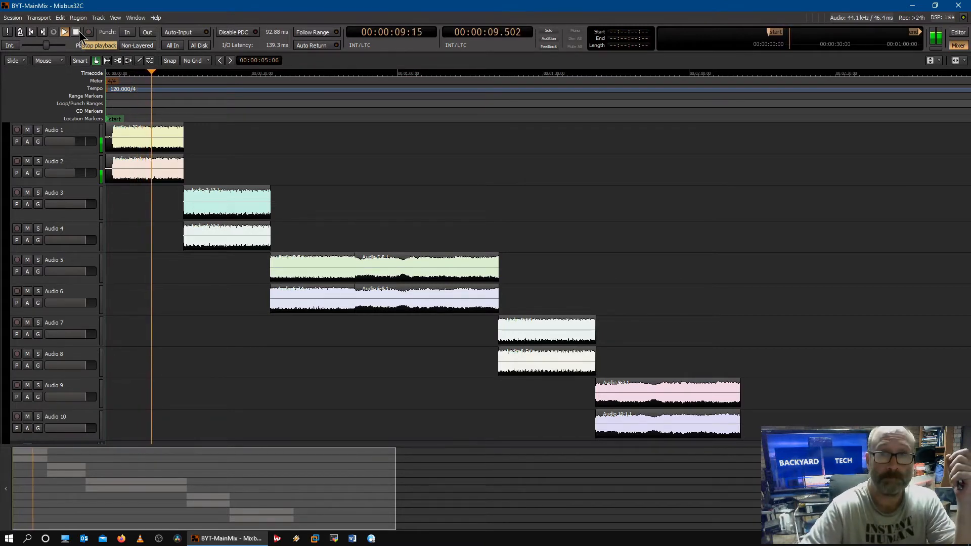
pyautogui.click(76, 32)
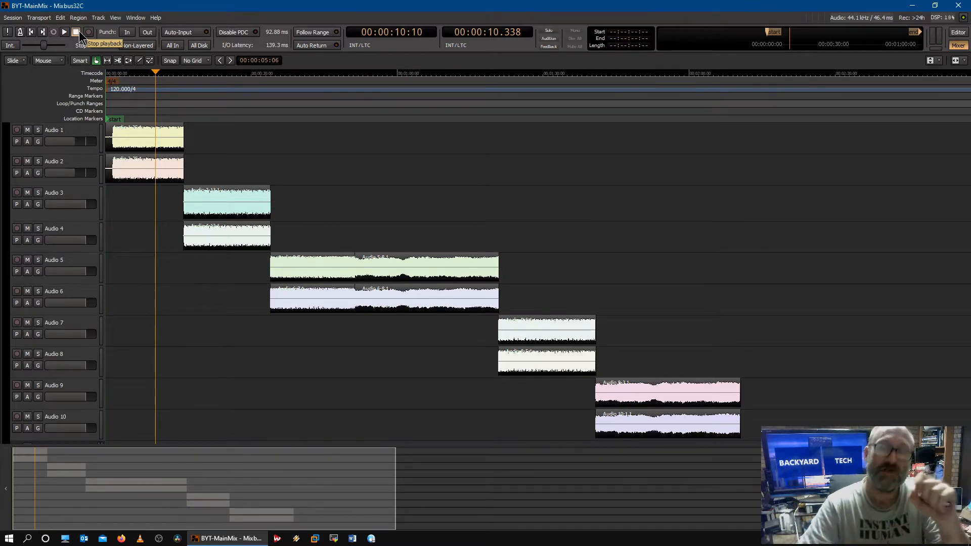
pyautogui.click(77, 31)
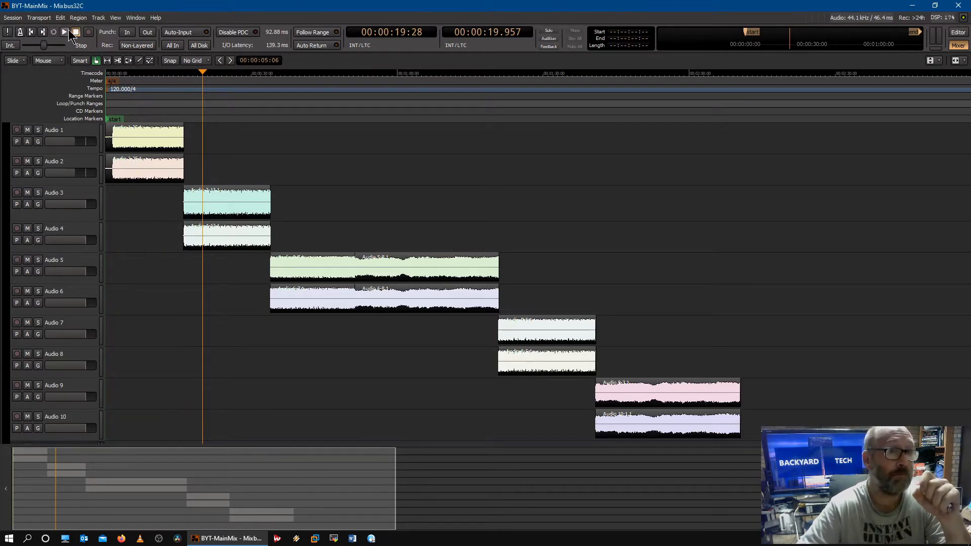
pyautogui.click(64, 32)
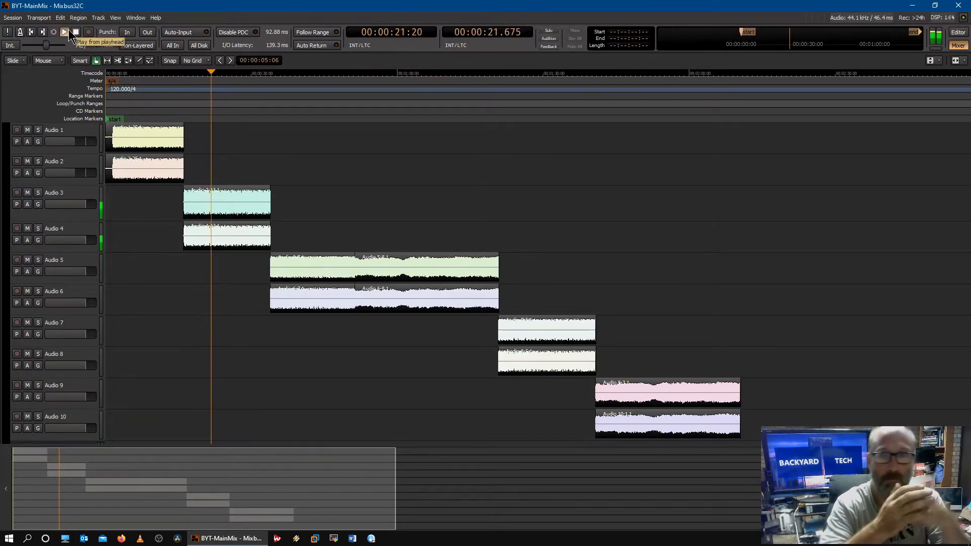
pyautogui.click(65, 32)
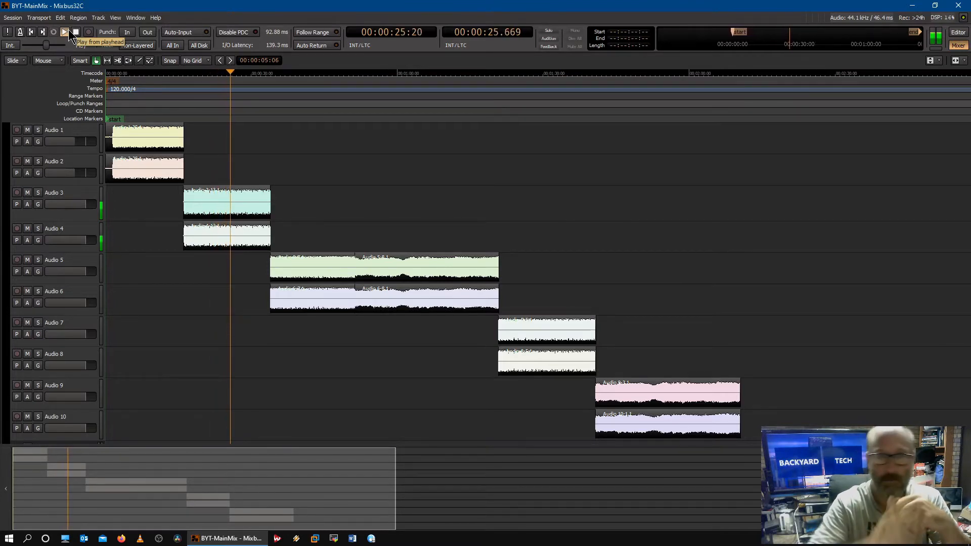
pyautogui.click(64, 33)
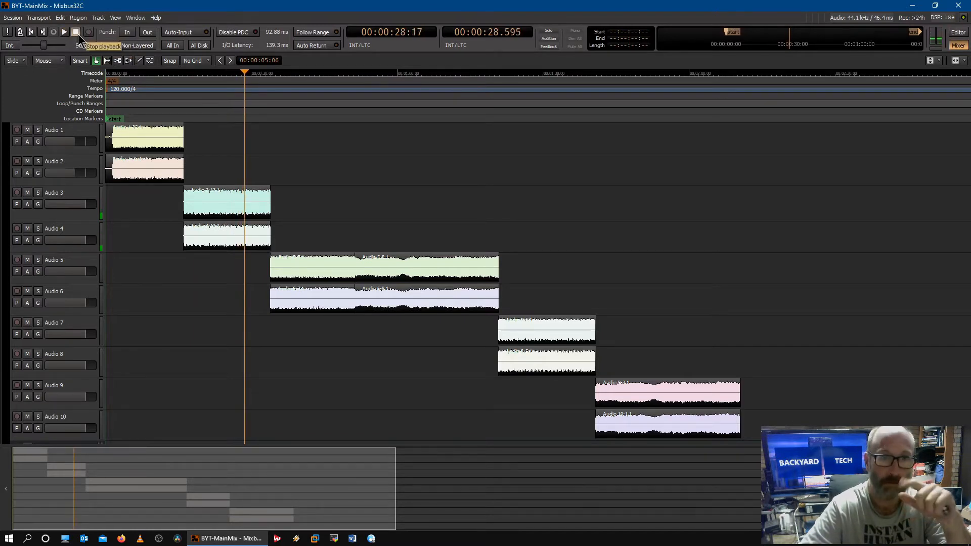
# - Restart playback from about six seconds and audition the tracks up to roughly 46 seconds
pyautogui.click(63, 32)
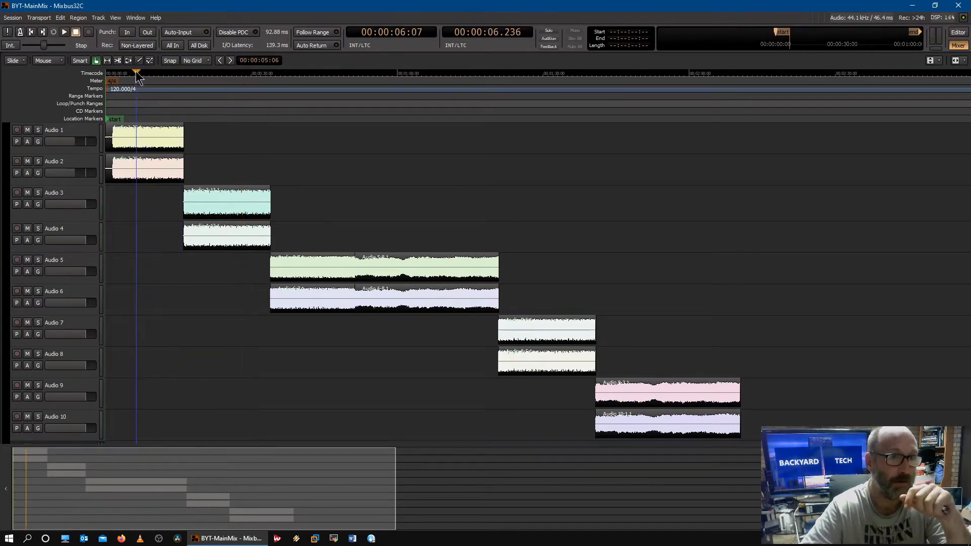
pyautogui.click(64, 31)
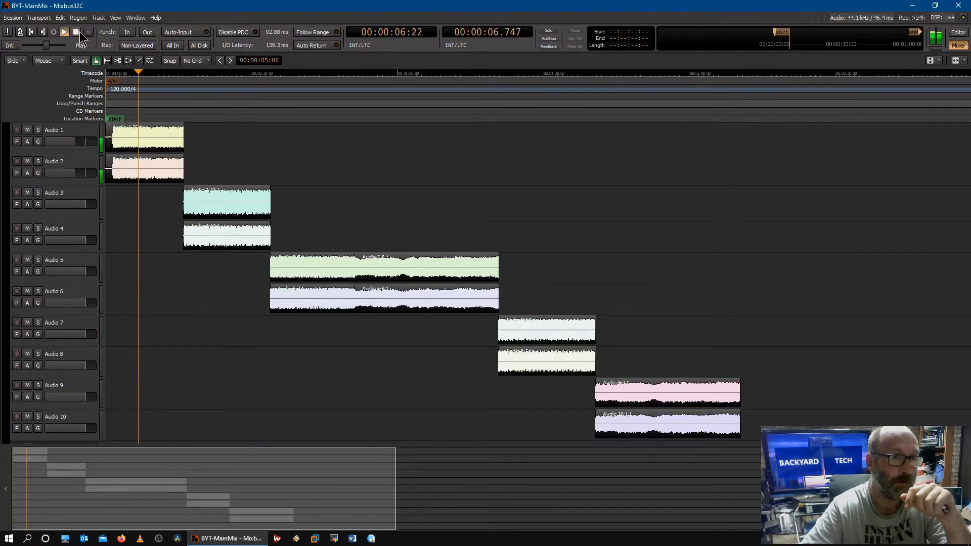
pyautogui.click(77, 37)
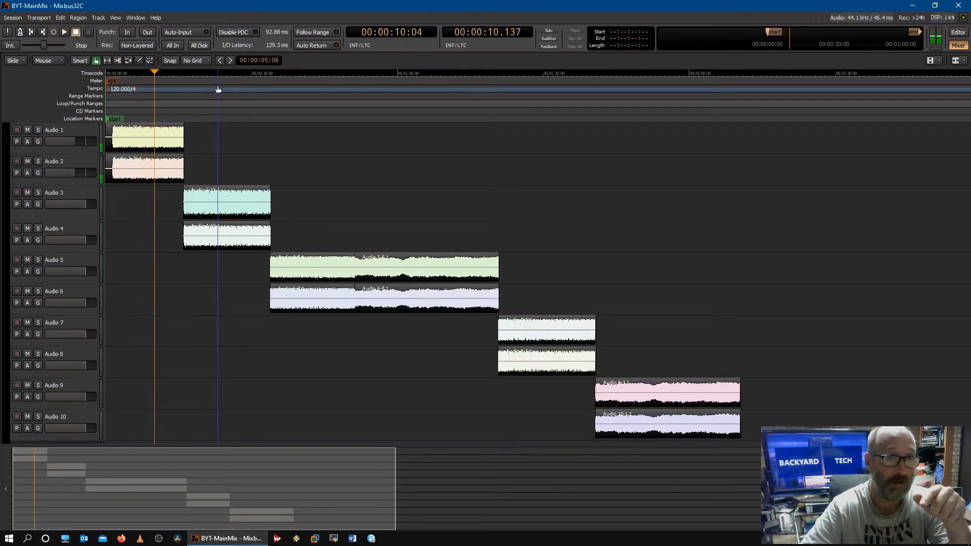
pyautogui.click(64, 32)
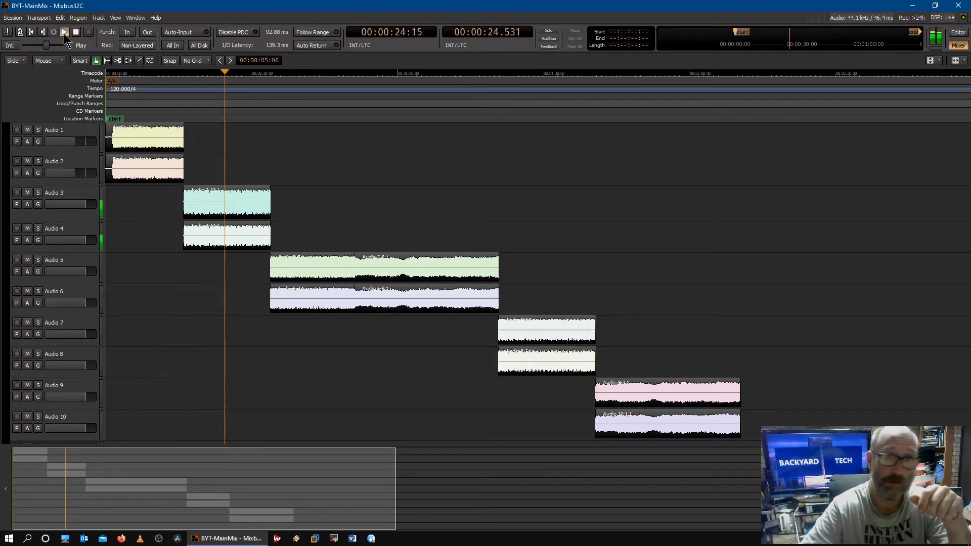
pyautogui.click(64, 33)
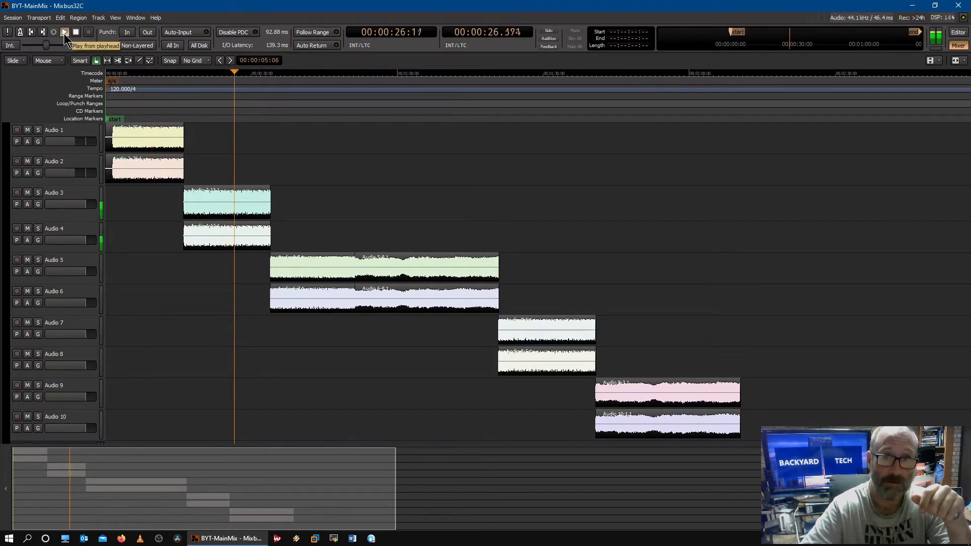
pyautogui.click(65, 31)
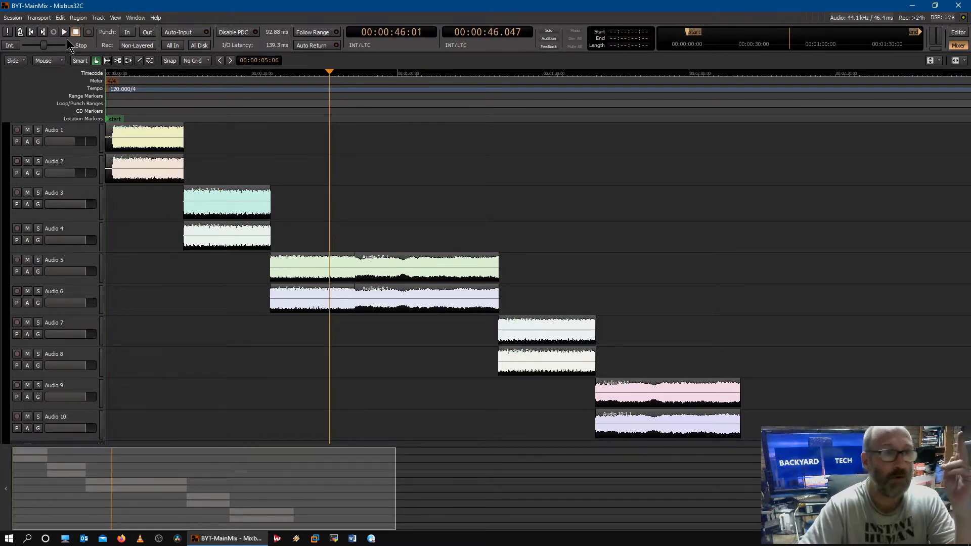
# - Play and stop the session twice from the current playhead
pyautogui.click(64, 31)
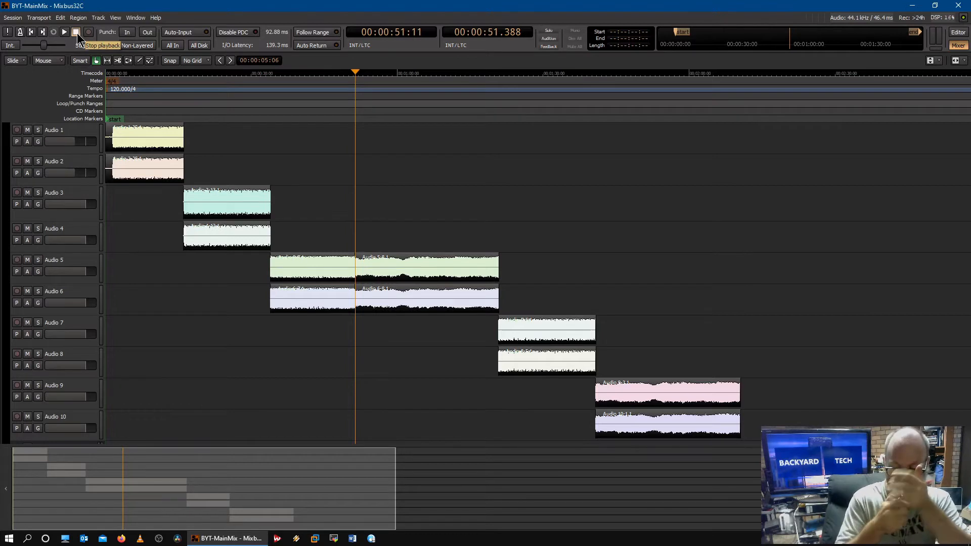
pyautogui.click(75, 31)
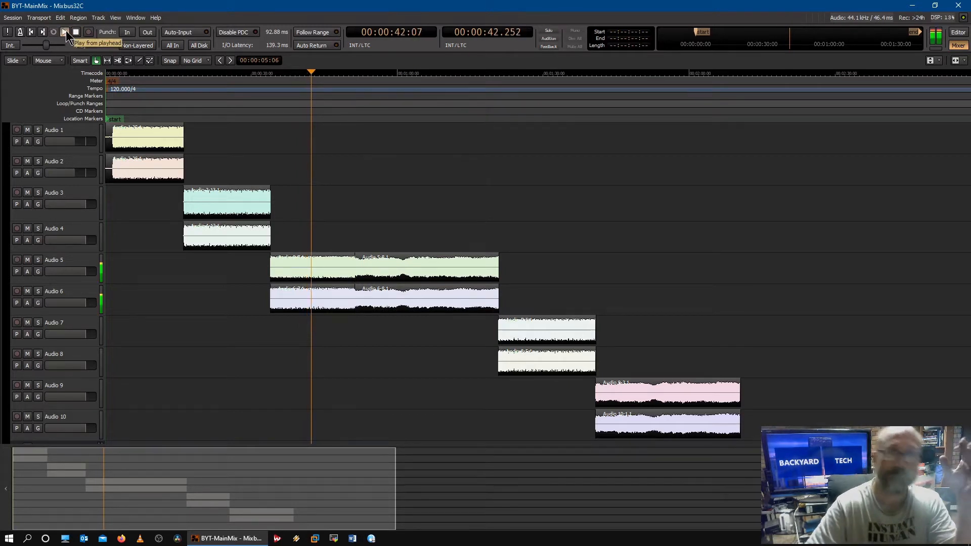
pyautogui.click(64, 33)
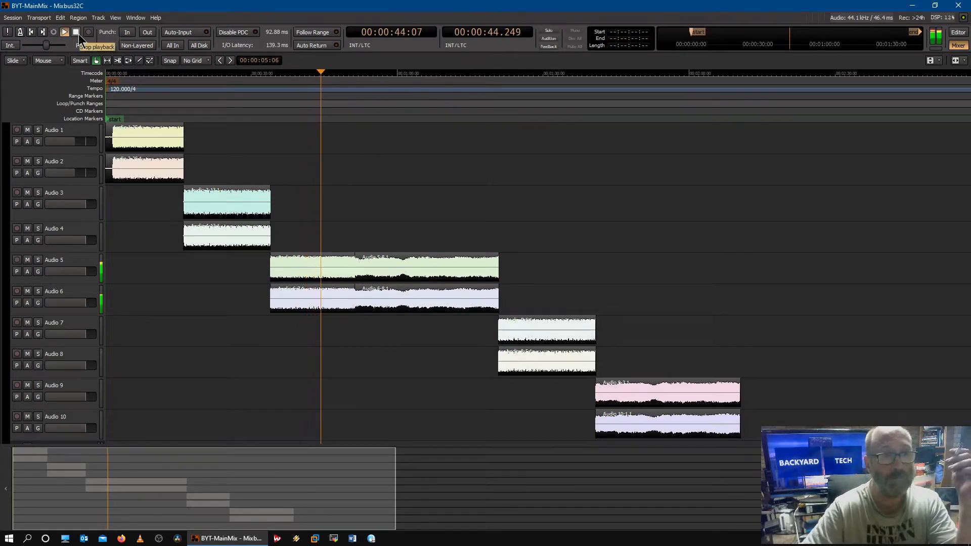
pyautogui.click(64, 32)
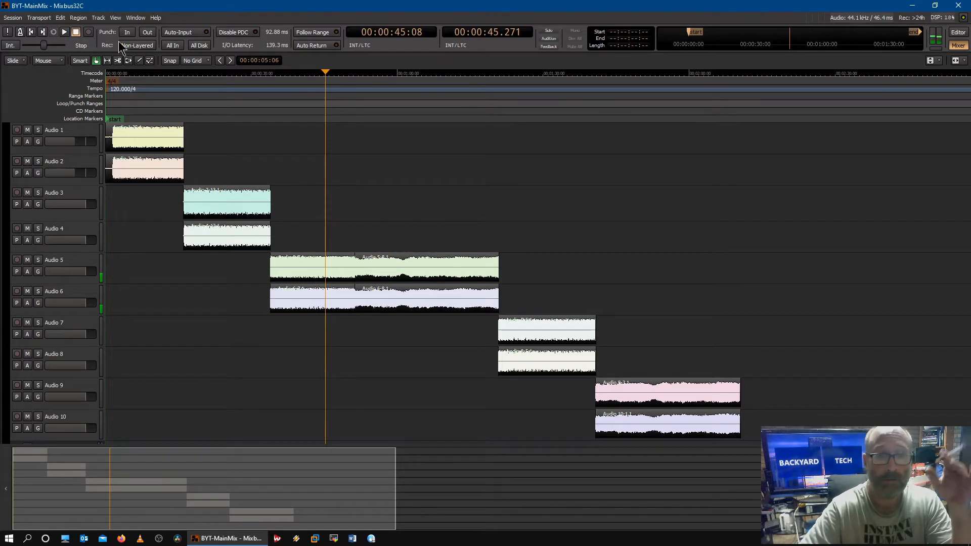
# - Move the playhead to about 53 seconds and resume playback
pyautogui.click(365, 88)
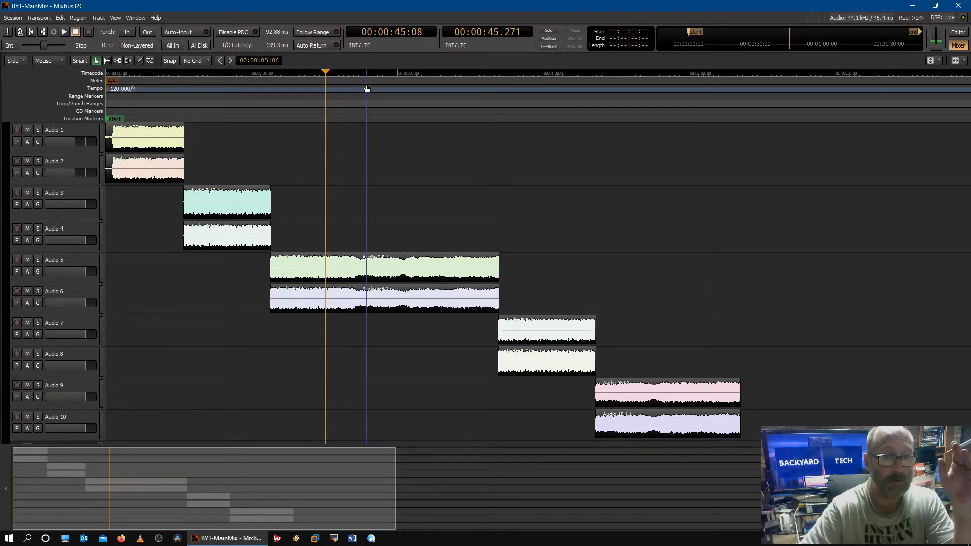
pyautogui.click(64, 31)
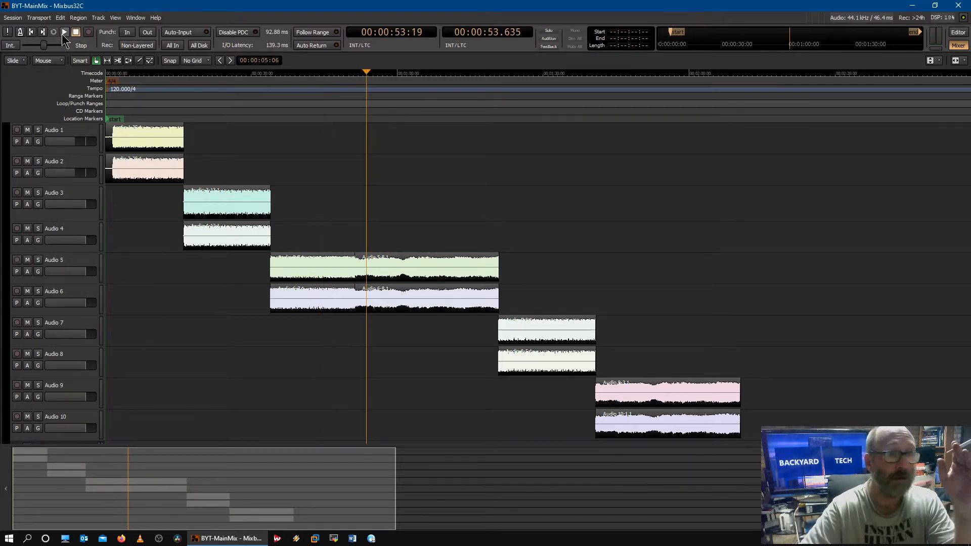
pyautogui.click(64, 32)
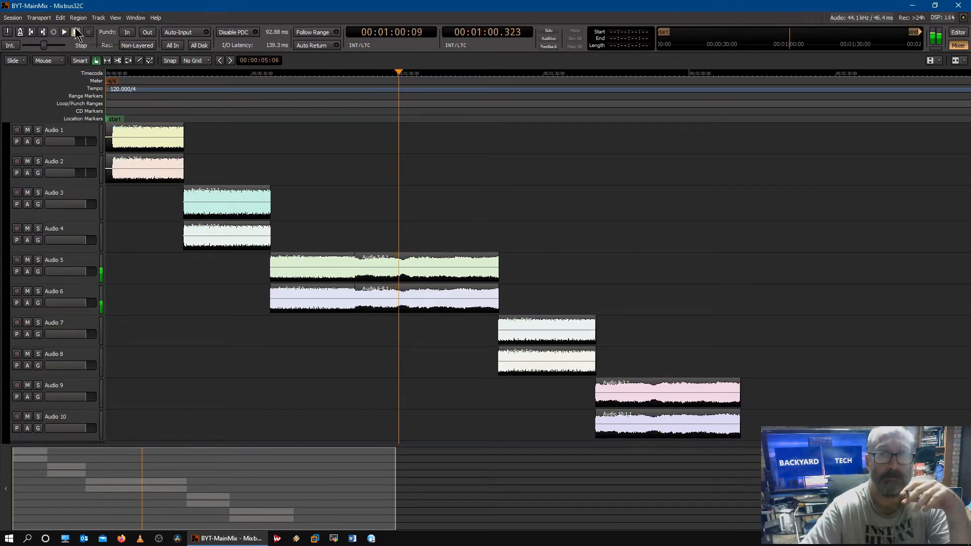
pyautogui.moveTo(75, 32)
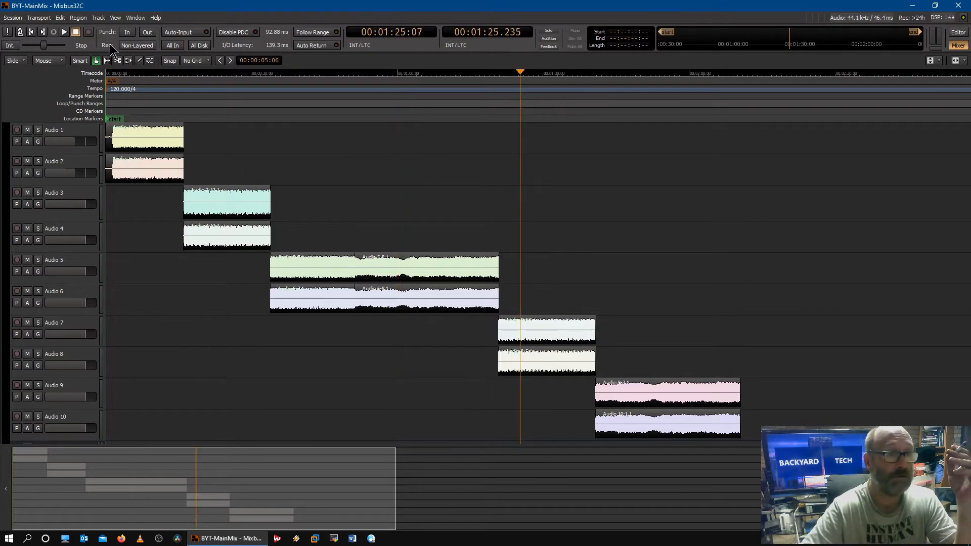
# - Play and stop the session, then reposition the playhead on the timeline ruler
pyautogui.click(63, 32)
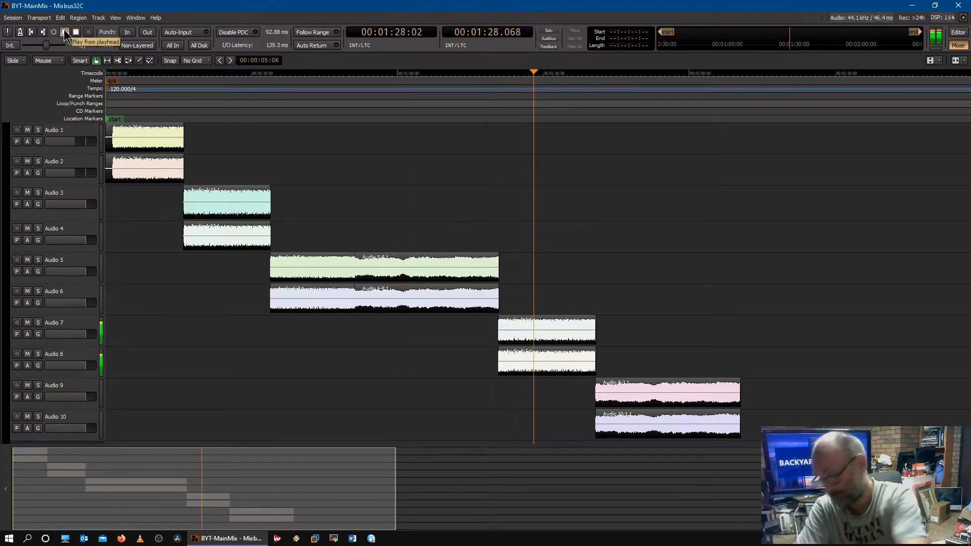
pyautogui.click(64, 32)
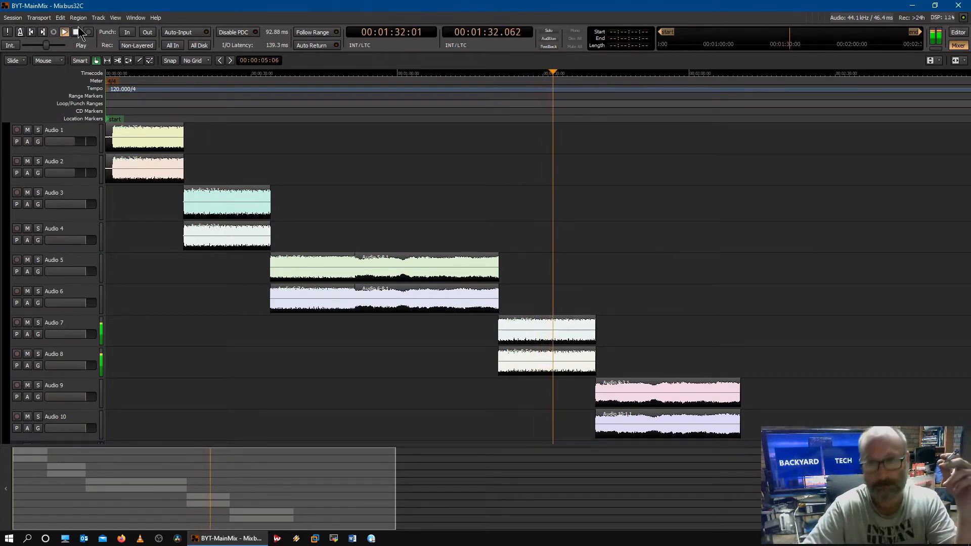
pyautogui.click(76, 32)
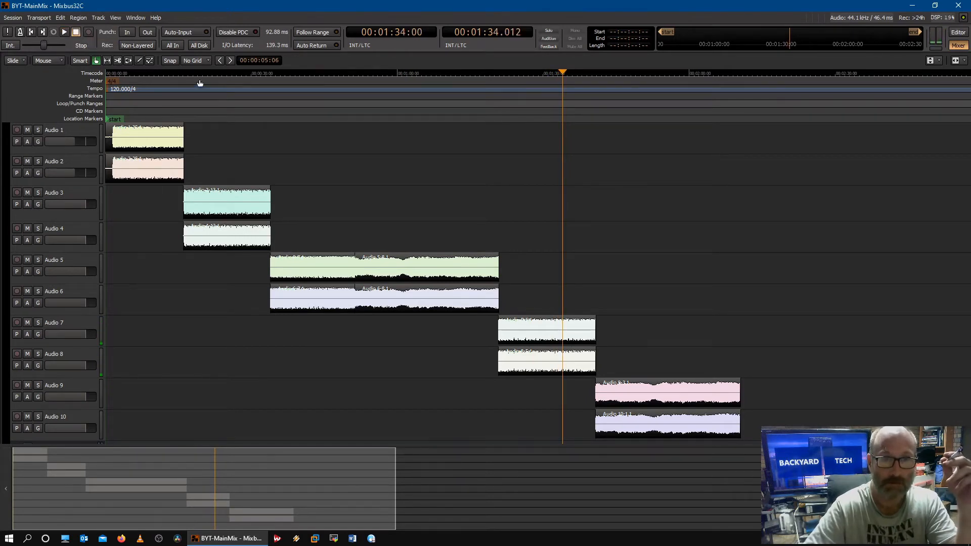
pyautogui.click(306, 82)
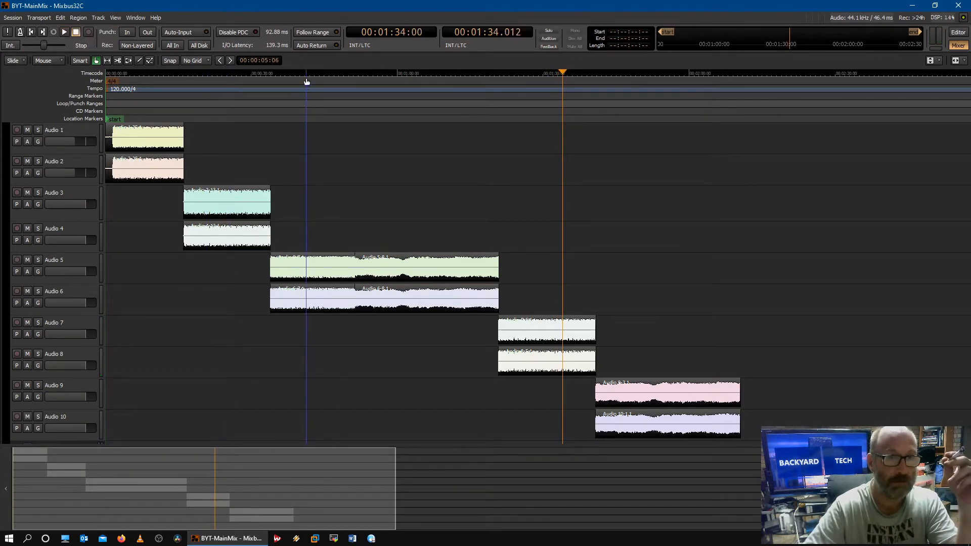
pyautogui.click(76, 32)
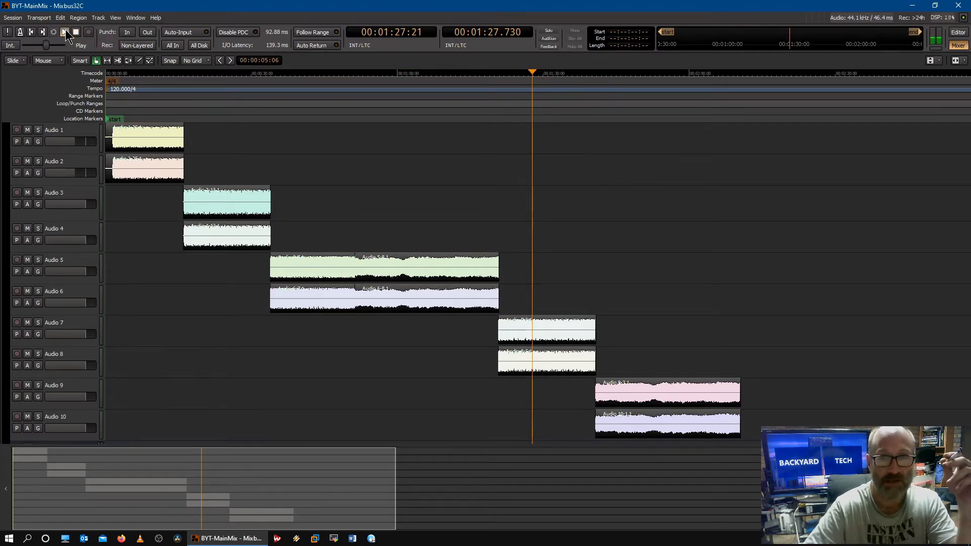
# - Audition the Audio 9 and 10 regions with repeated play and stop, ending near 1:54
pyautogui.click(64, 32)
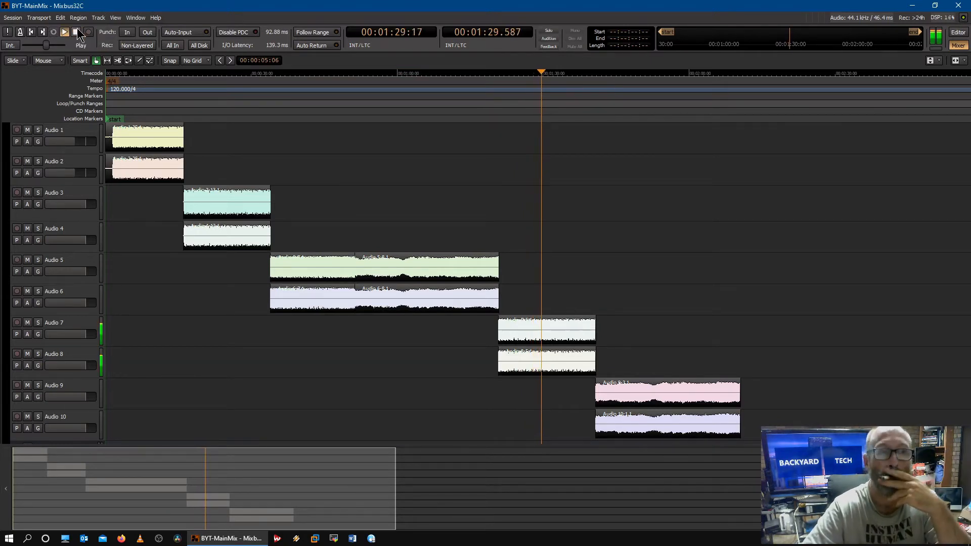
pyautogui.click(77, 31)
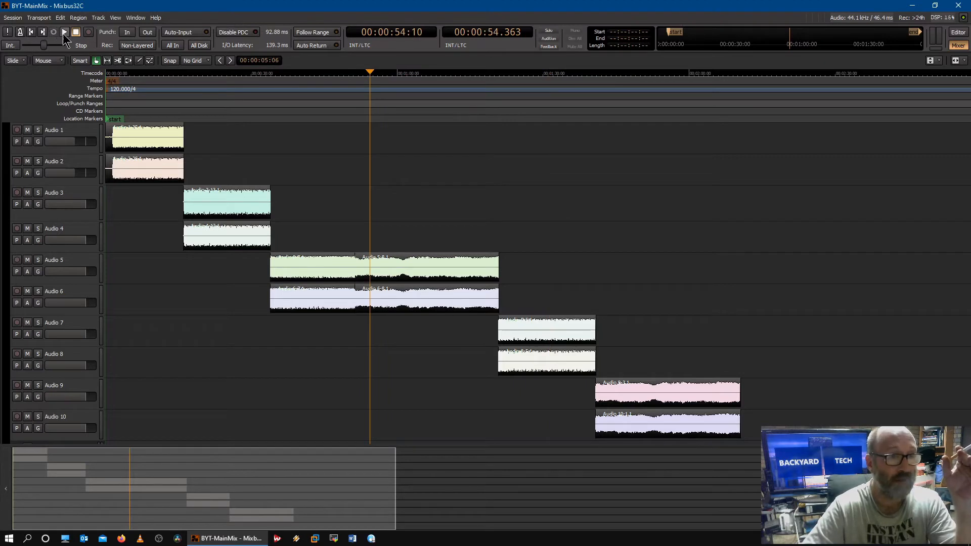
pyautogui.click(64, 33)
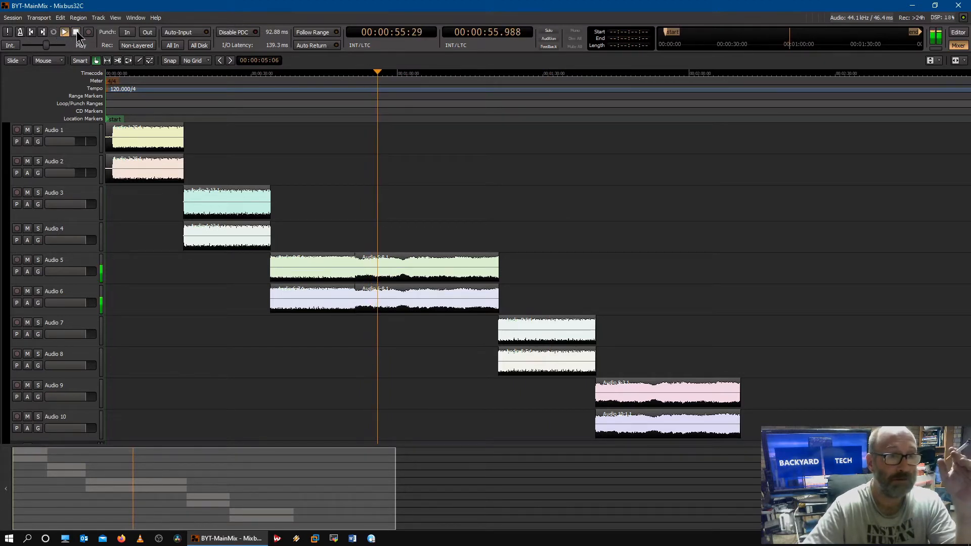
pyautogui.click(64, 32)
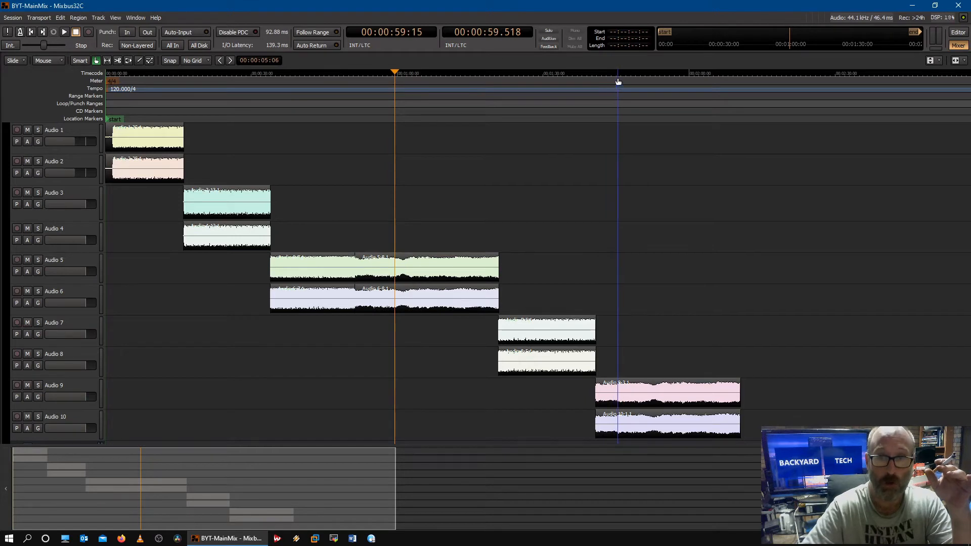
pyautogui.click(64, 31)
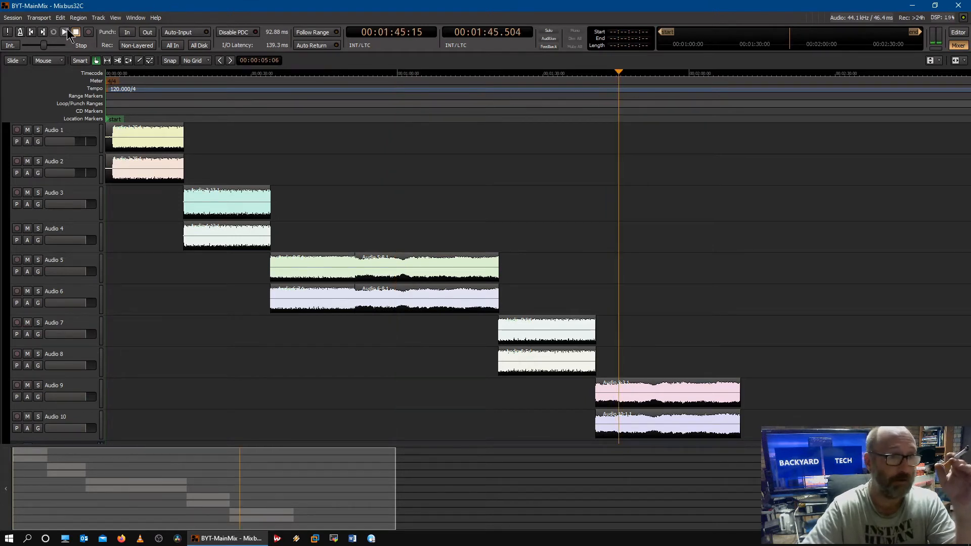
pyautogui.click(65, 32)
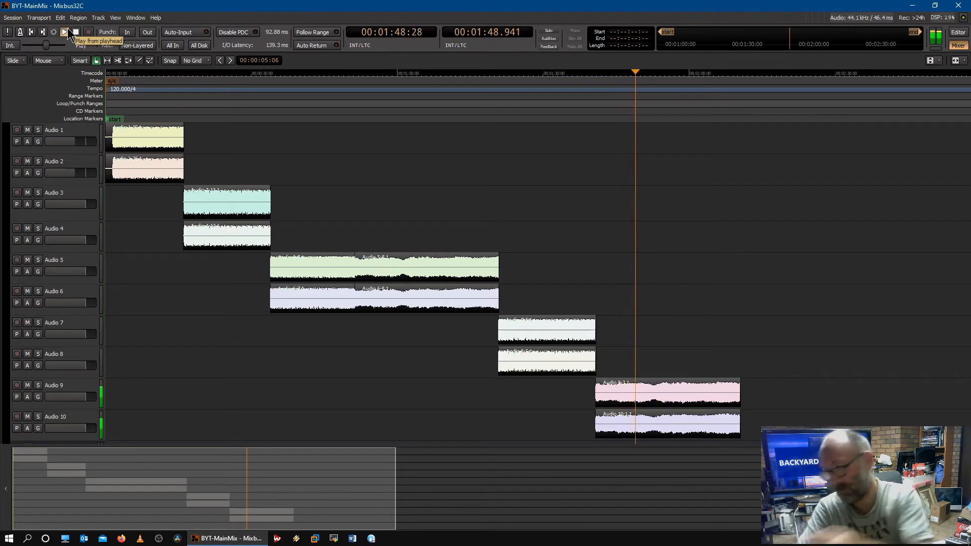
pyautogui.click(64, 32)
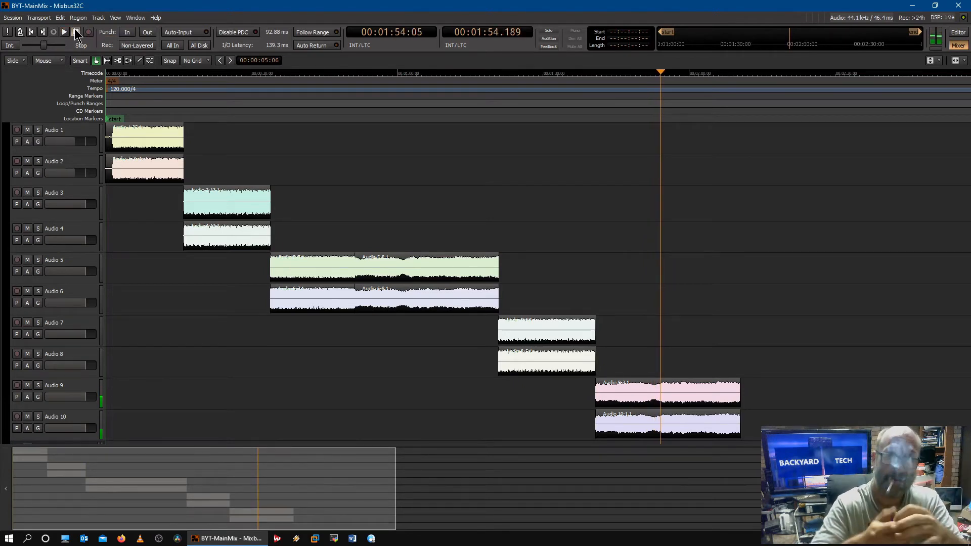
pyautogui.moveTo(76, 32)
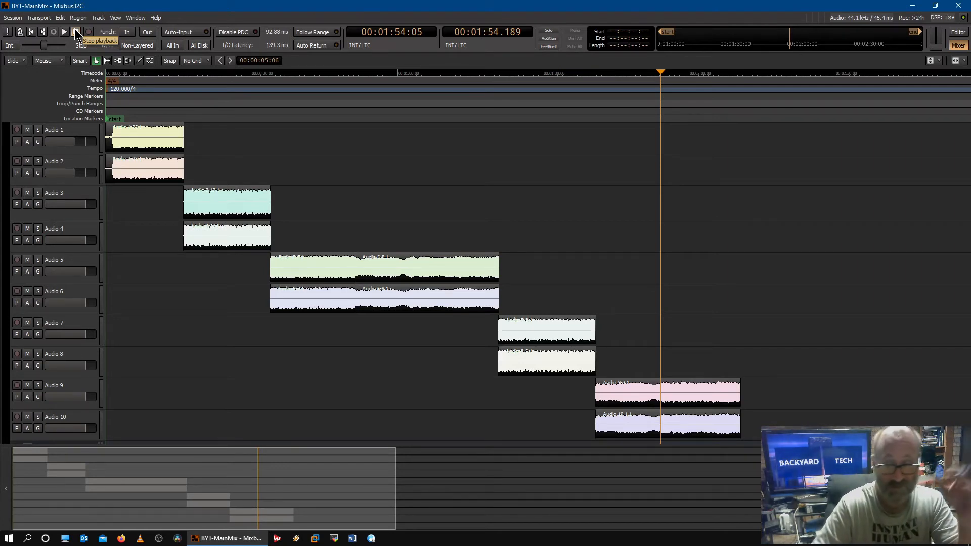
# - Stop playback near 1:54 and open the mixer with ten tracks, five mixbuses and master
pyautogui.click(75, 32)
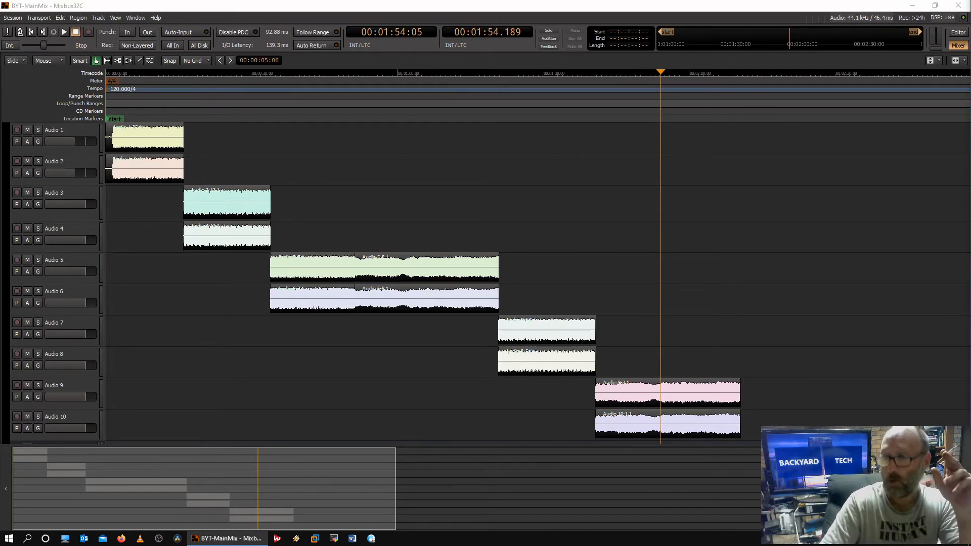
pyautogui.click(958, 44)
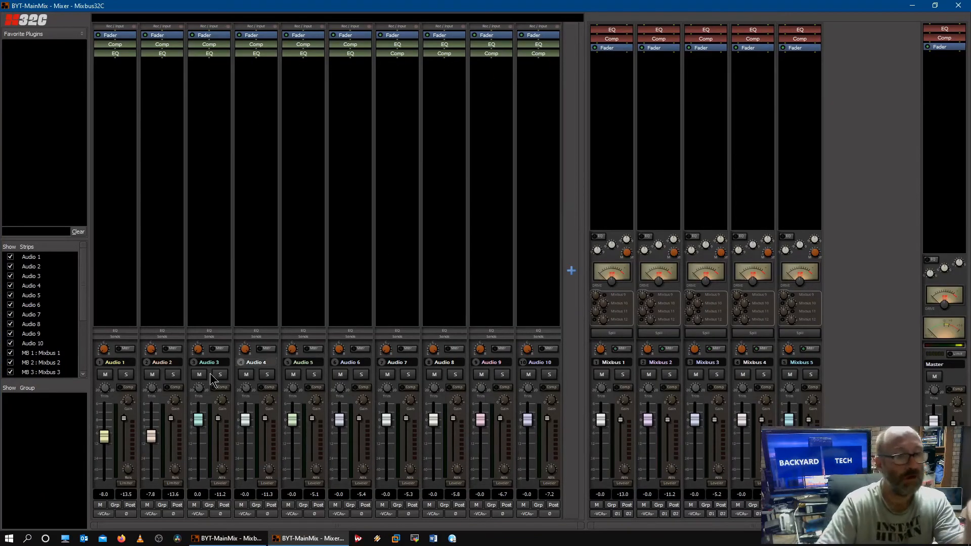
pyautogui.moveTo(560, 375)
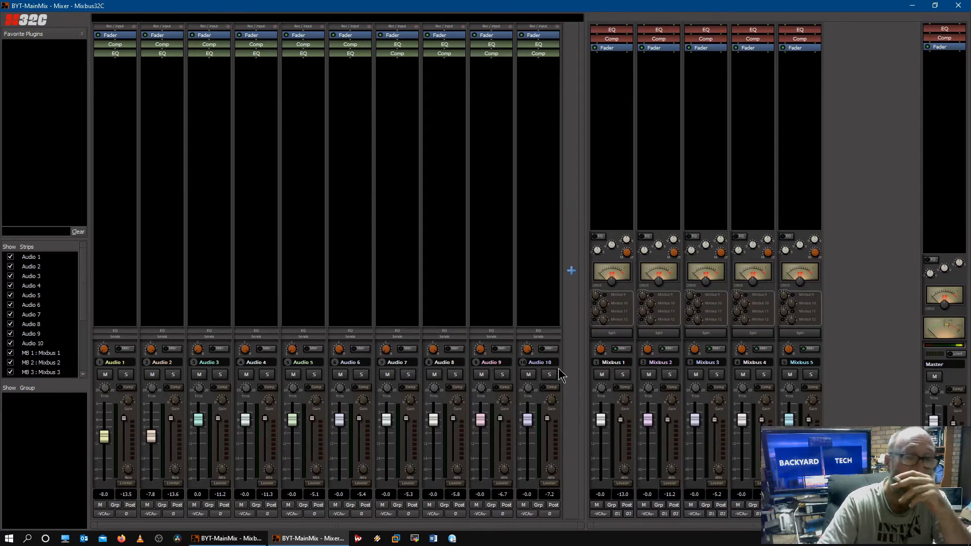
pyautogui.moveTo(387, 347)
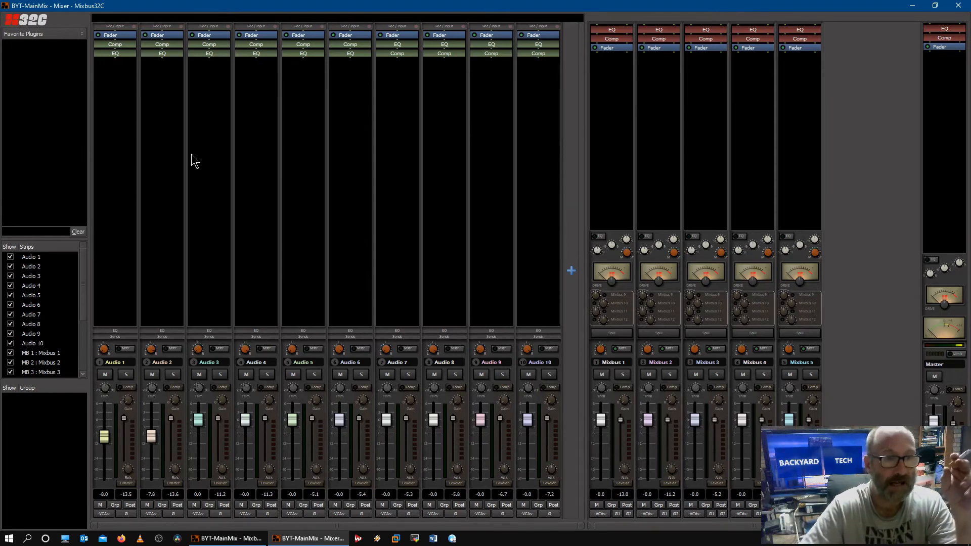
pyautogui.moveTo(152, 168)
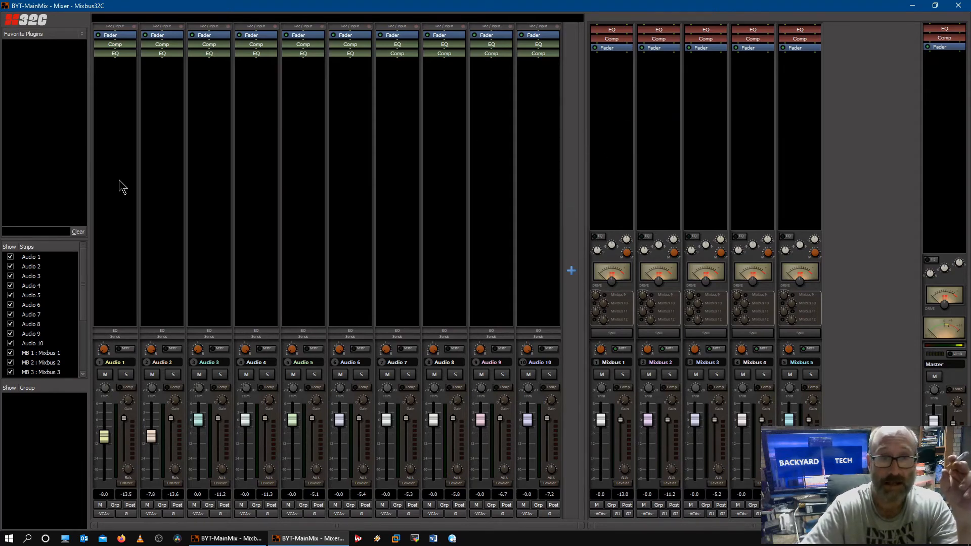
pyautogui.moveTo(651, 149)
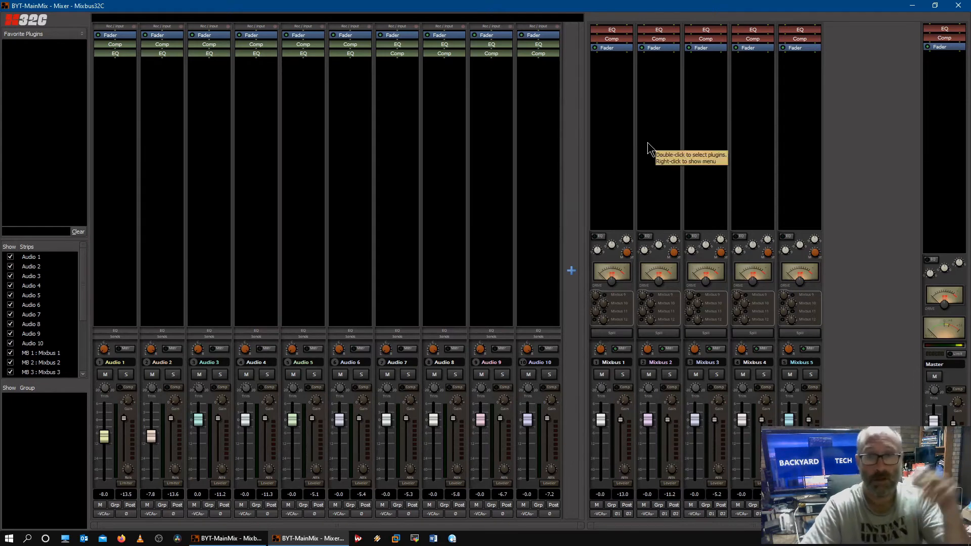
pyautogui.moveTo(751, 122)
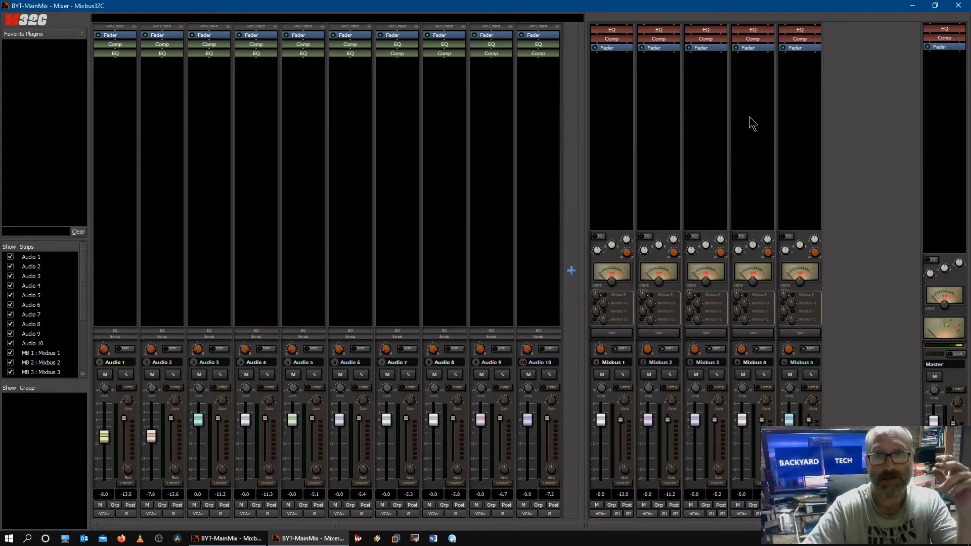
pyautogui.moveTo(246, 7)
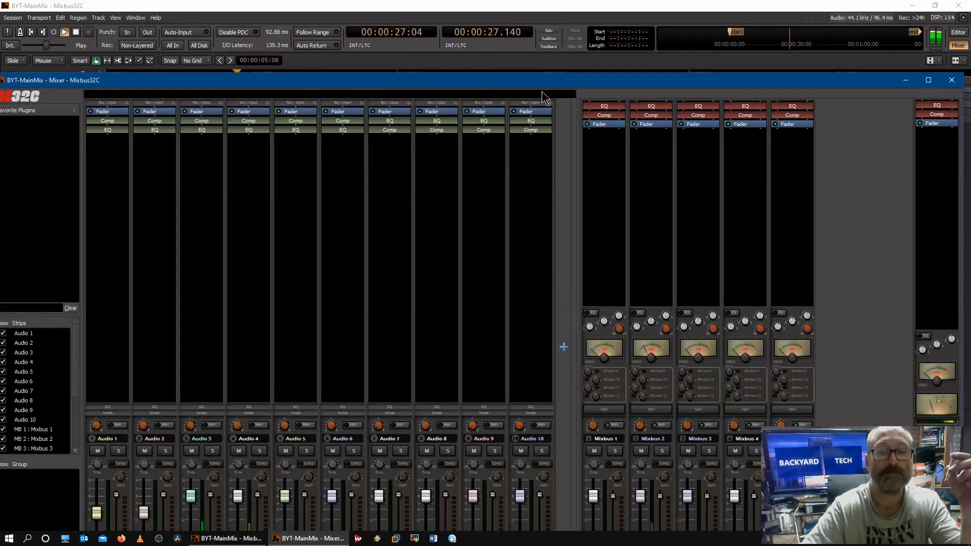
# - Switch back to the editor and stop playback about 20 seconds in, within Audio 3 and 4
pyautogui.click(928, 80)
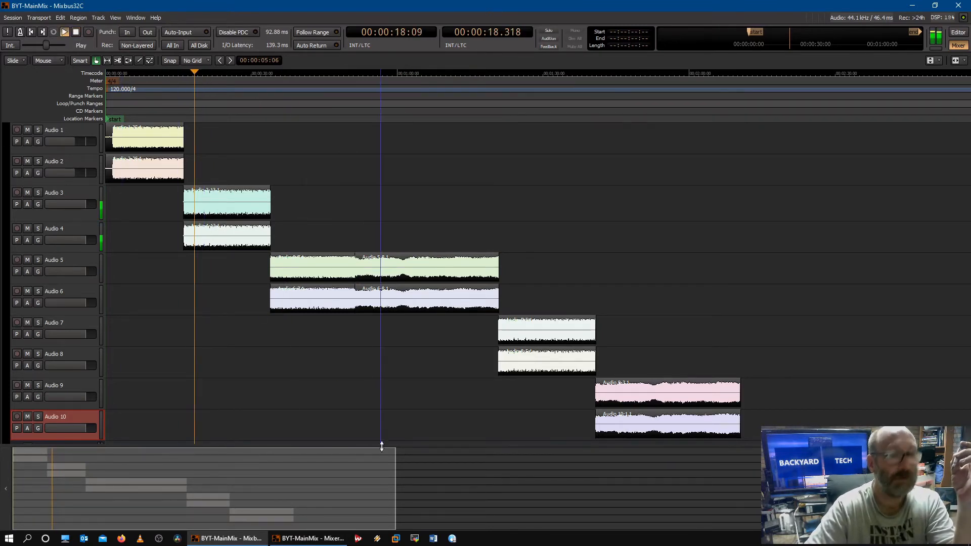
pyautogui.click(312, 537)
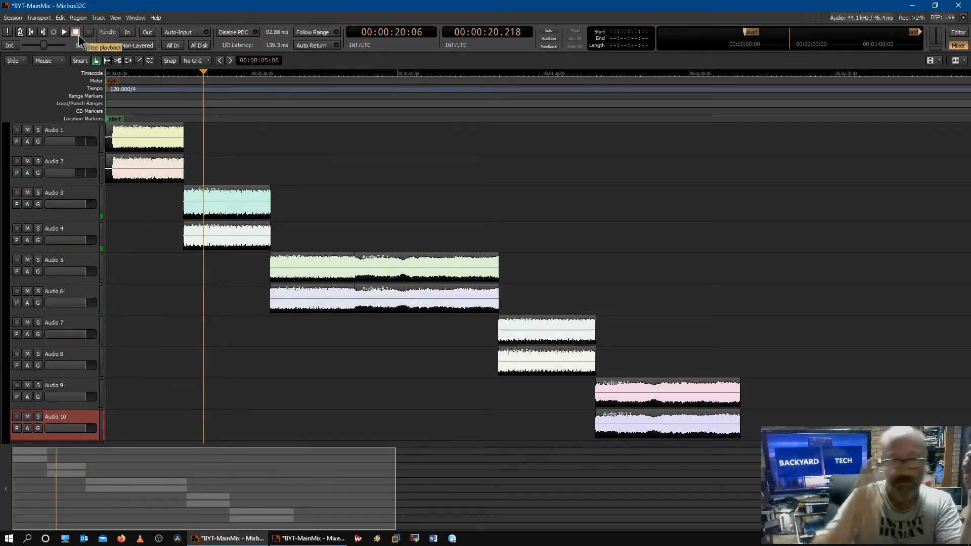
pyautogui.click(75, 32)
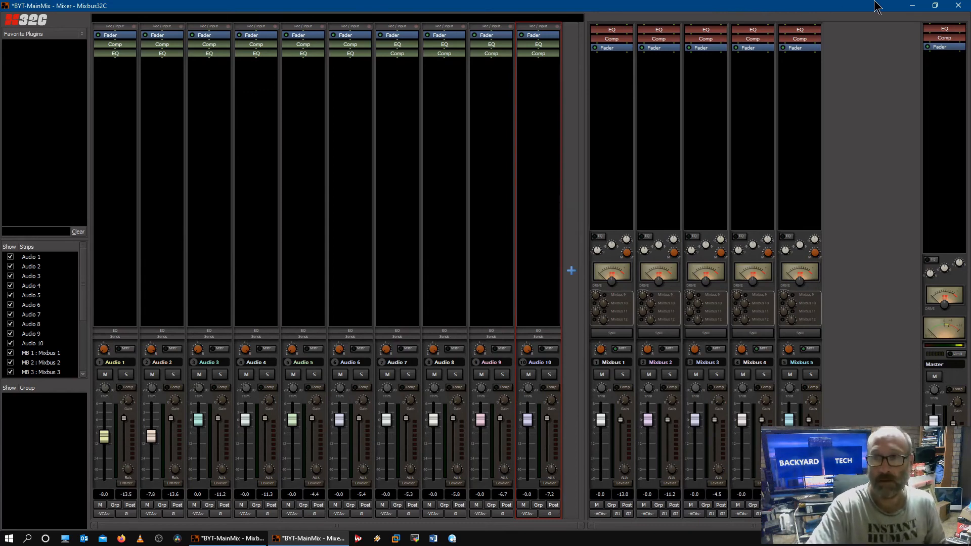
pyautogui.click(958, 32)
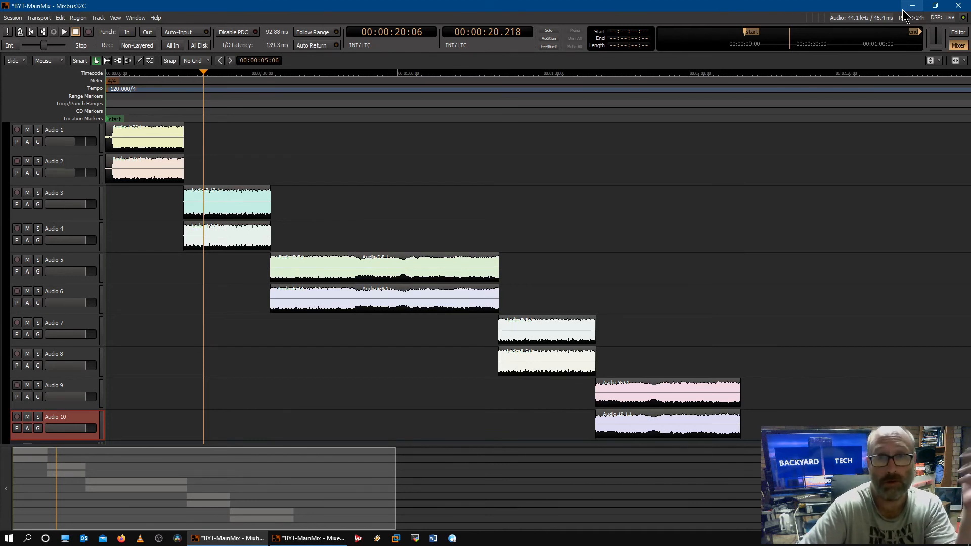
pyautogui.moveTo(574, 512)
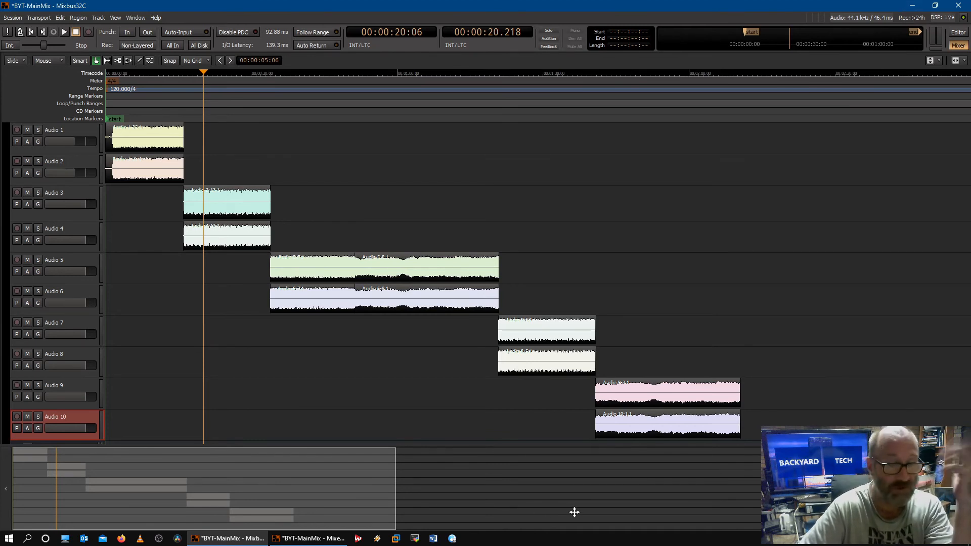